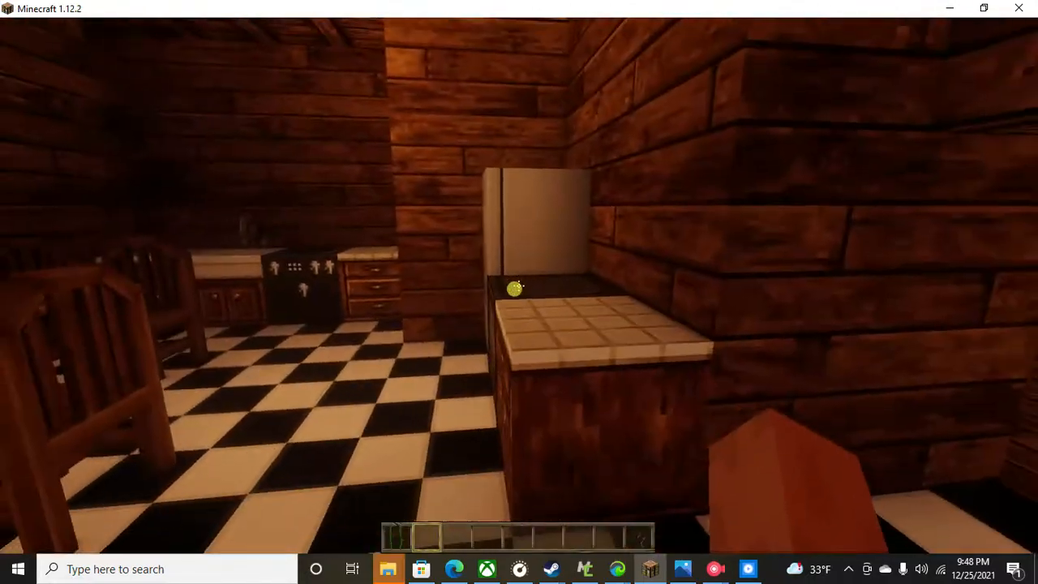
mouse_move(519, 288)
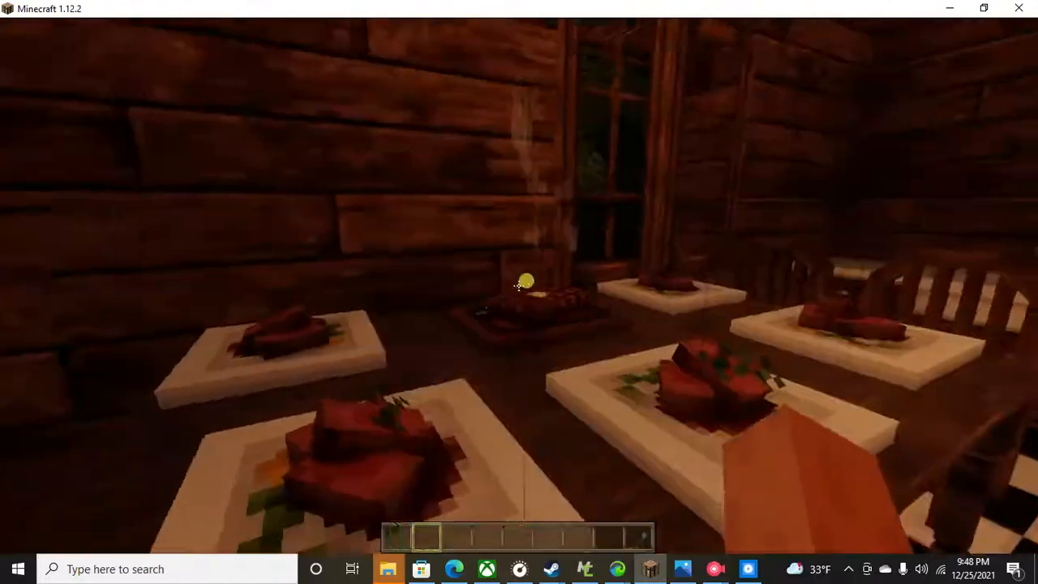
mouse_move(519, 291)
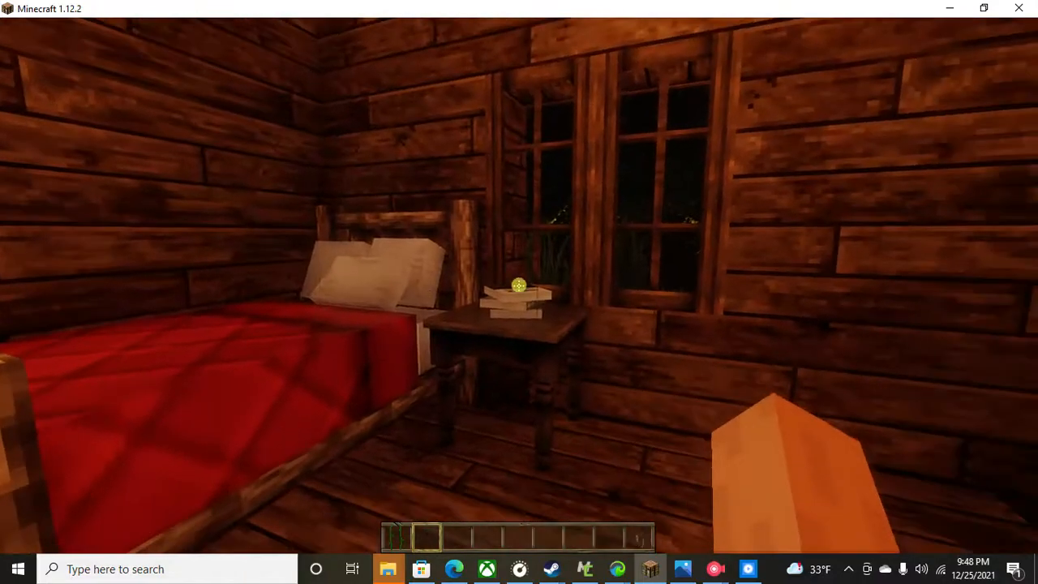
mouse_move(519, 284)
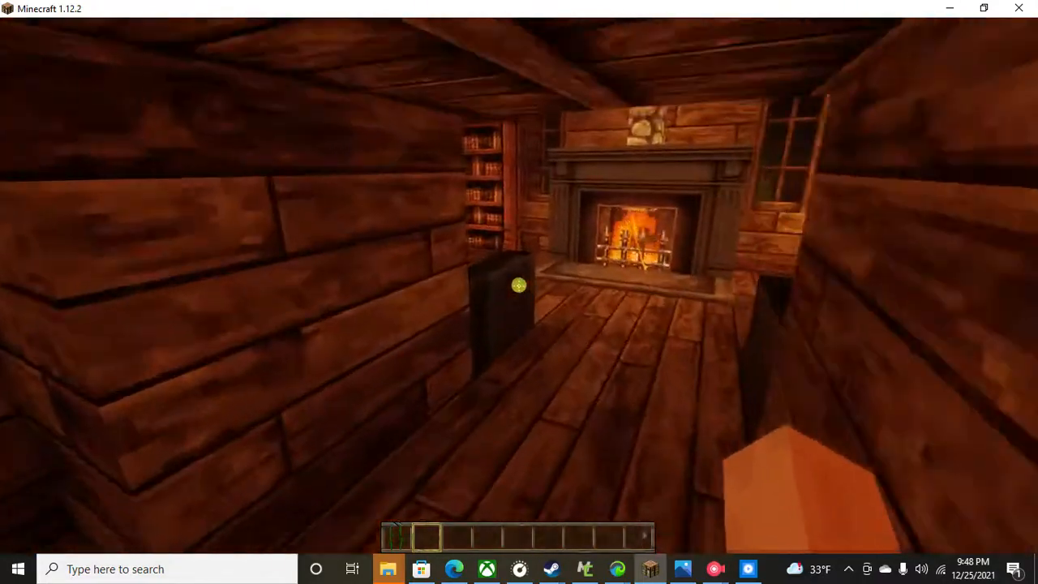
mouse_move(519, 292)
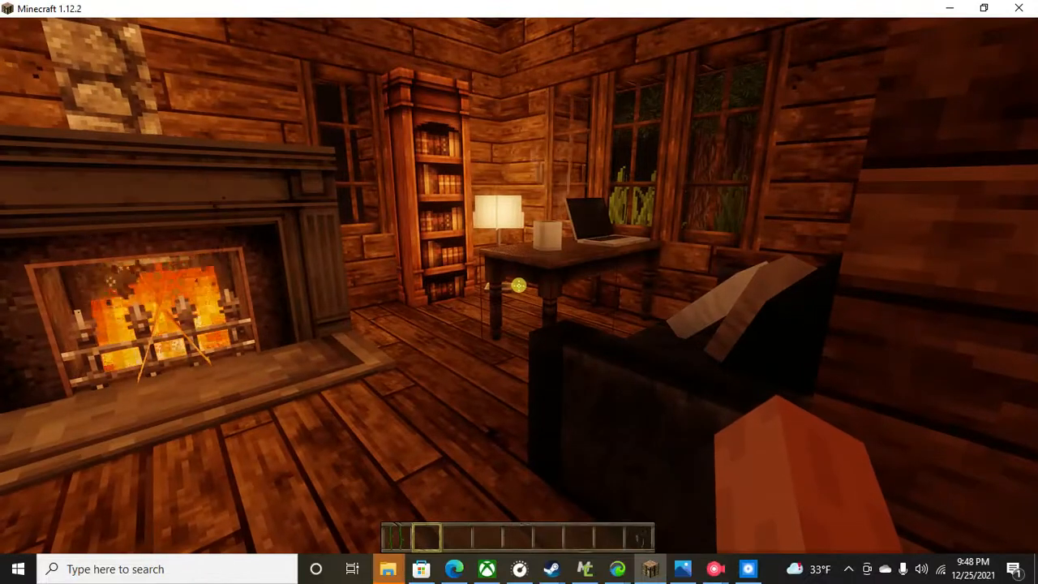
mouse_move(490, 280)
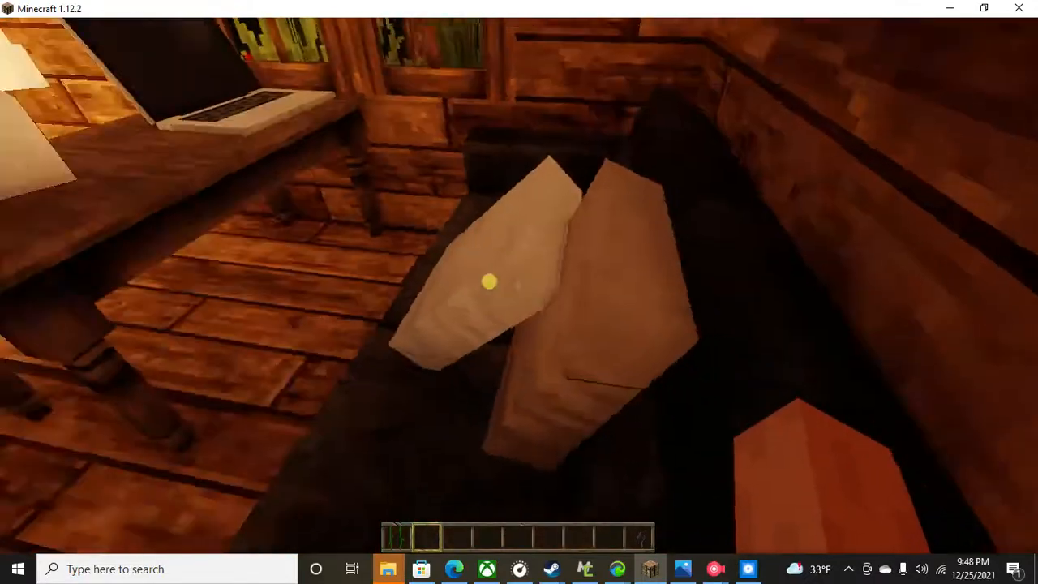
mouse_move(519, 292)
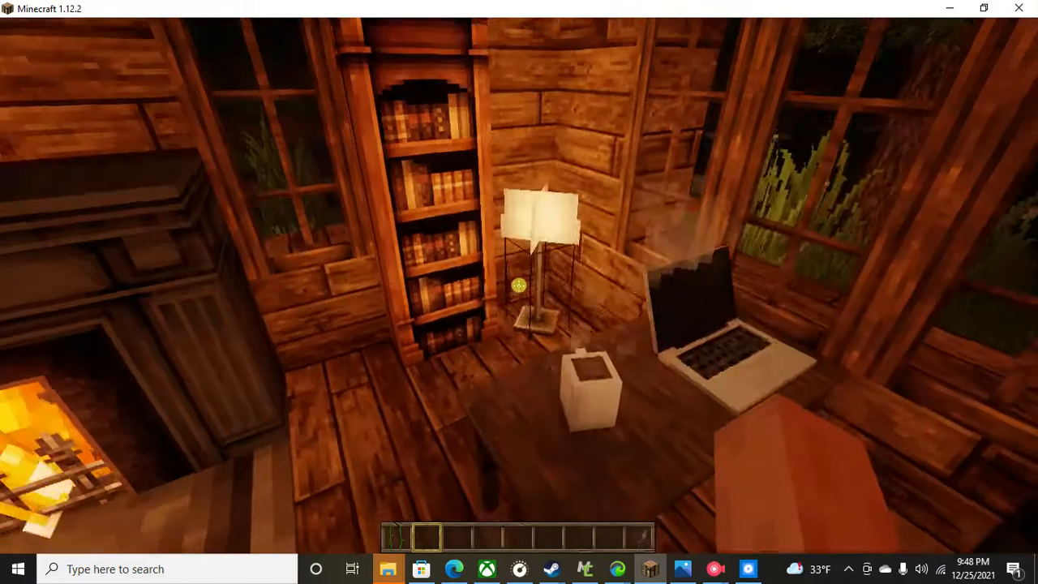
mouse_move(517, 284)
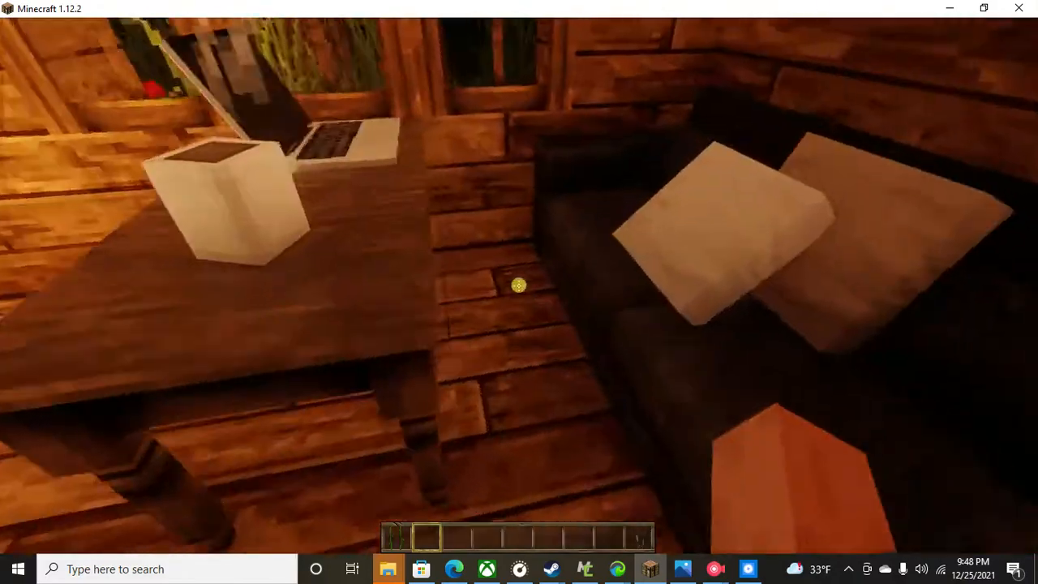
mouse_move(519, 292)
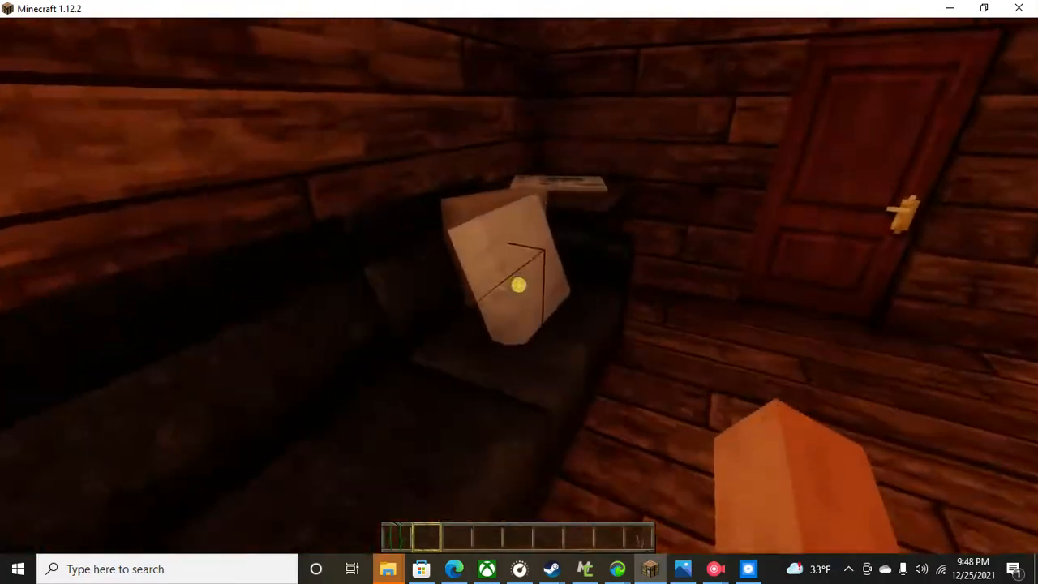
mouse_move(519, 284)
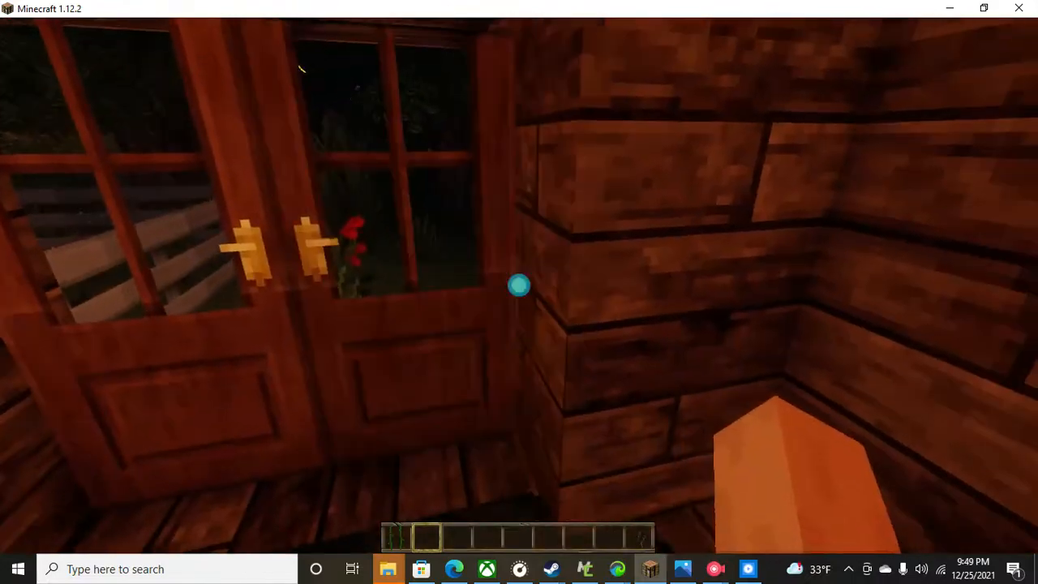
mouse_move(518, 284)
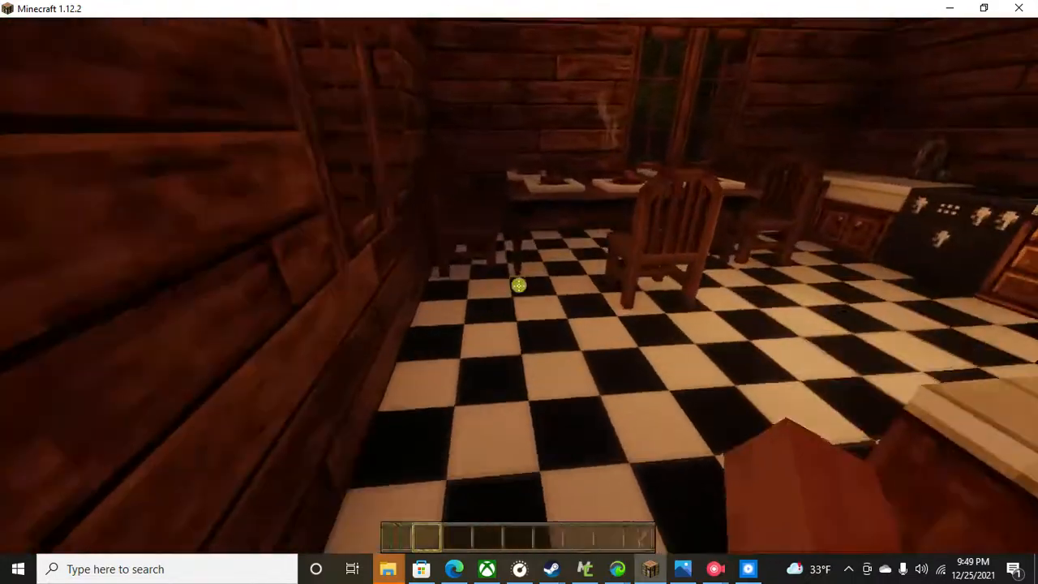
mouse_move(519, 284)
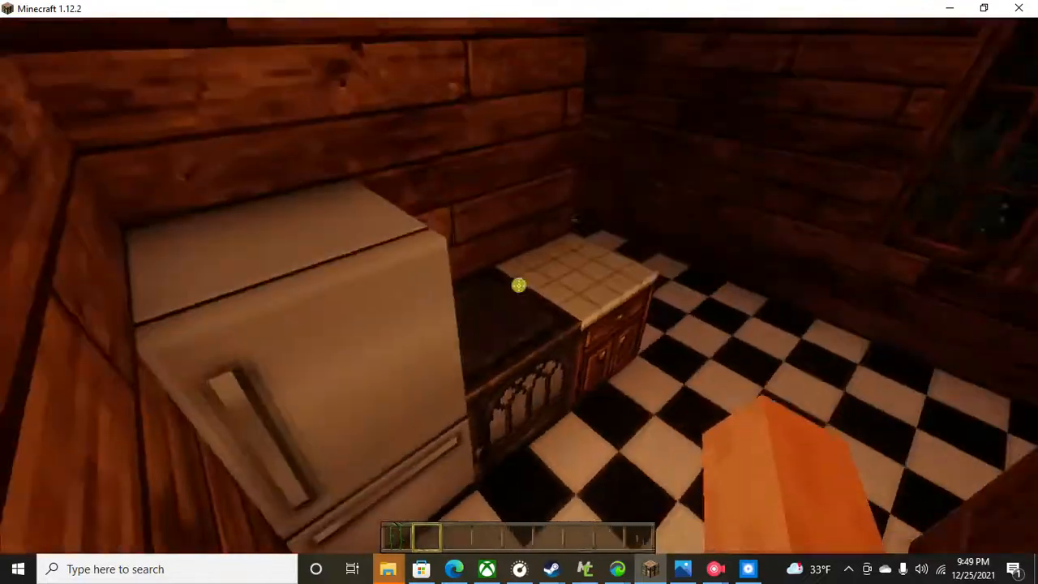
mouse_move(516, 284)
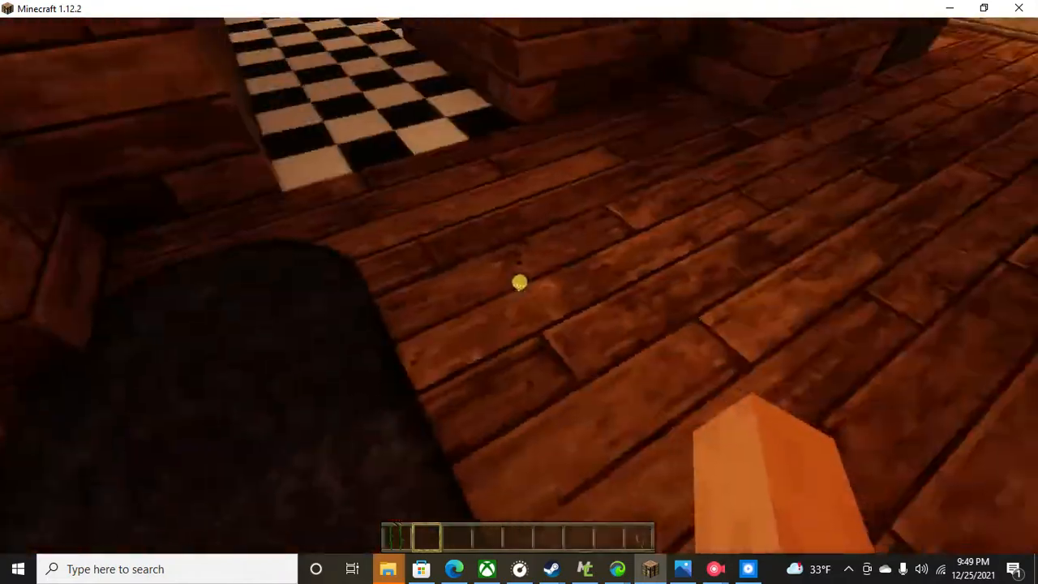
mouse_move(517, 284)
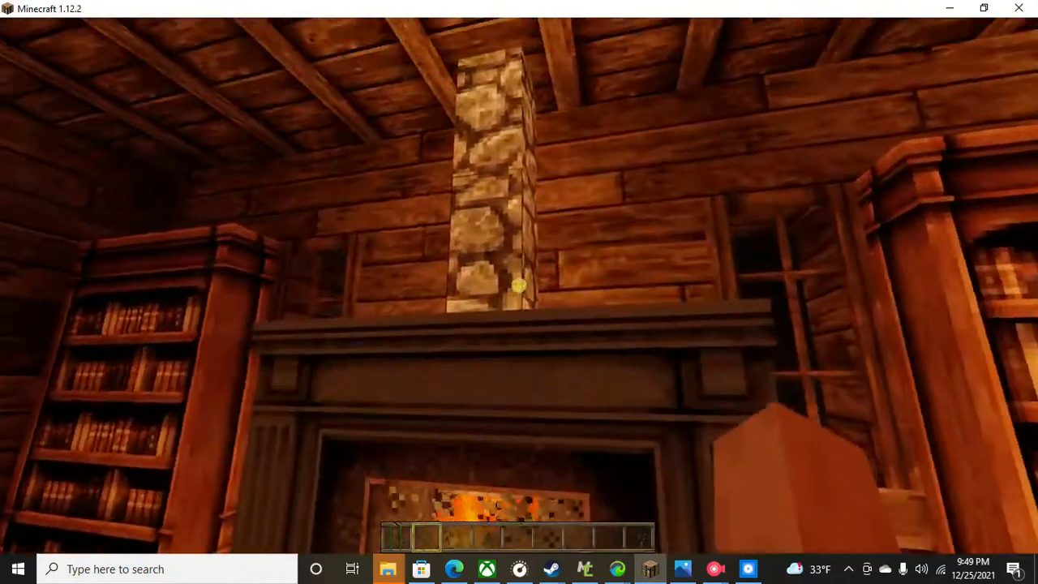
mouse_move(518, 284)
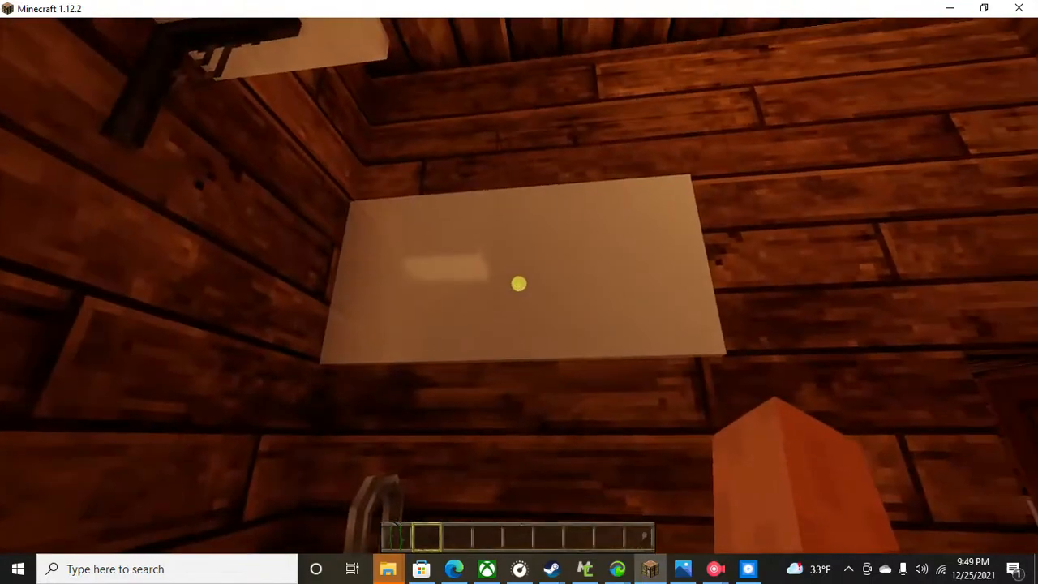
mouse_move(519, 286)
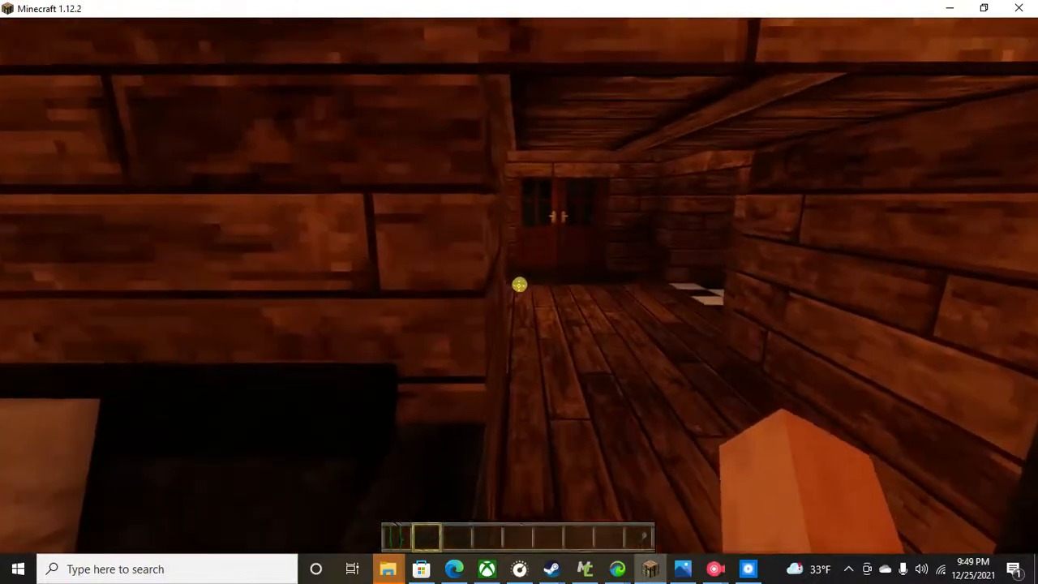
mouse_move(518, 283)
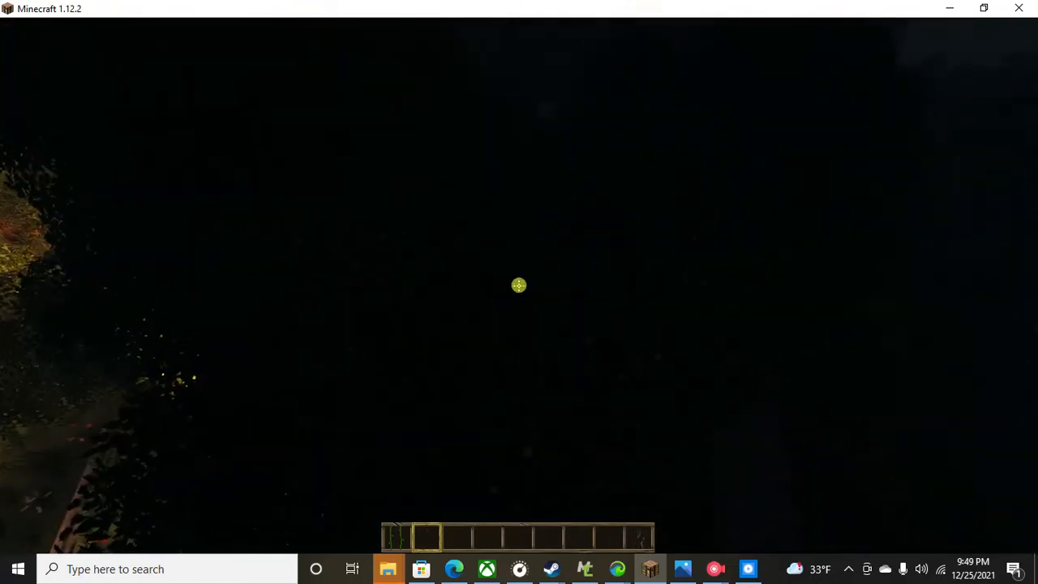
mouse_move(514, 284)
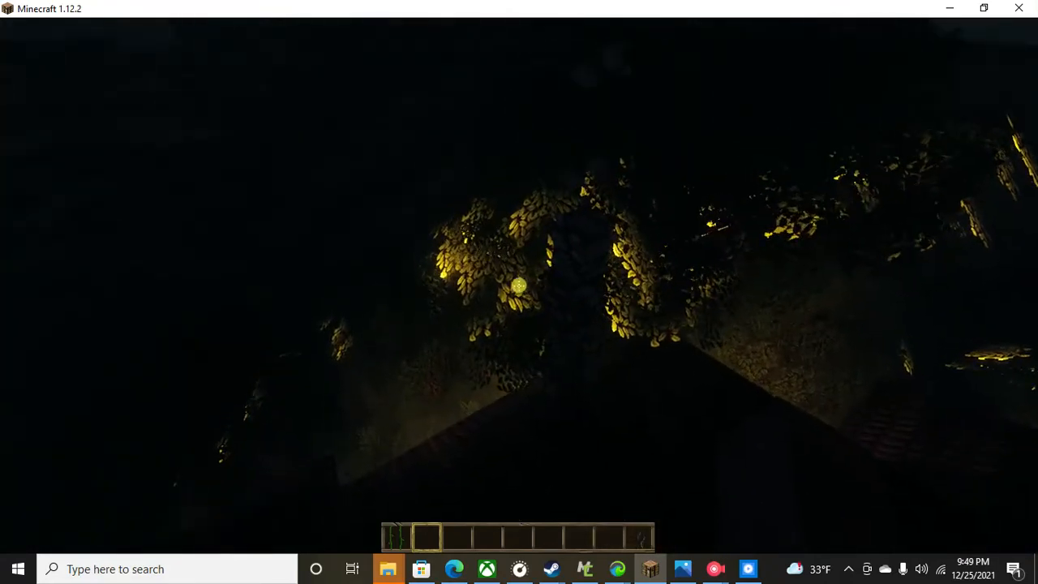
mouse_move(519, 283)
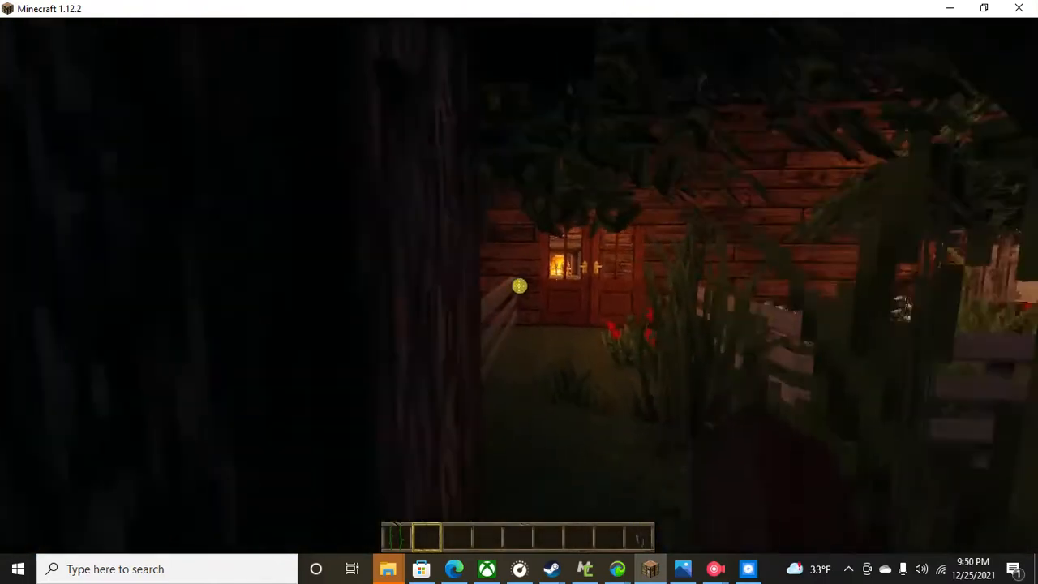
mouse_move(518, 285)
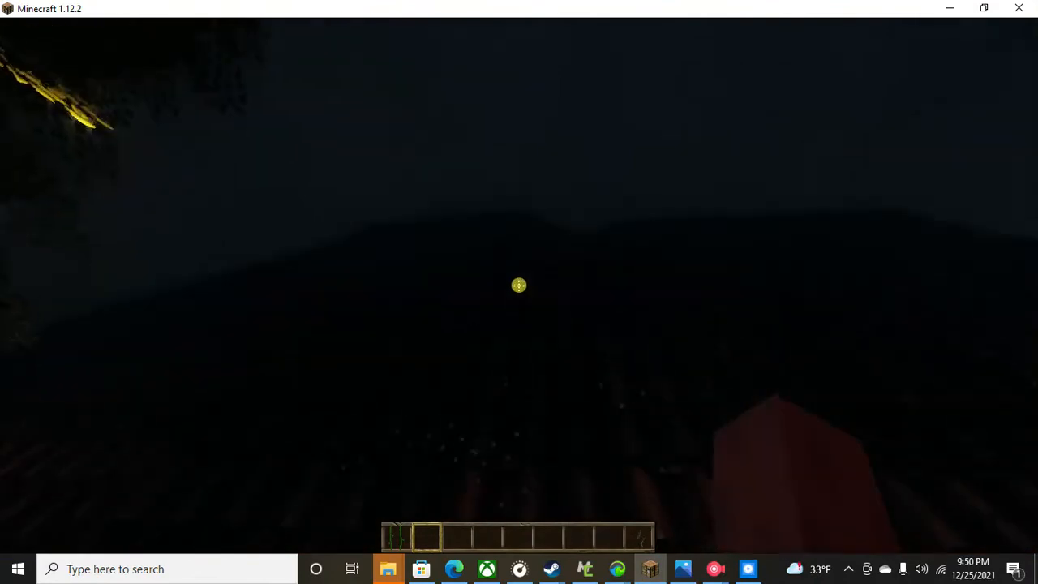
mouse_move(519, 290)
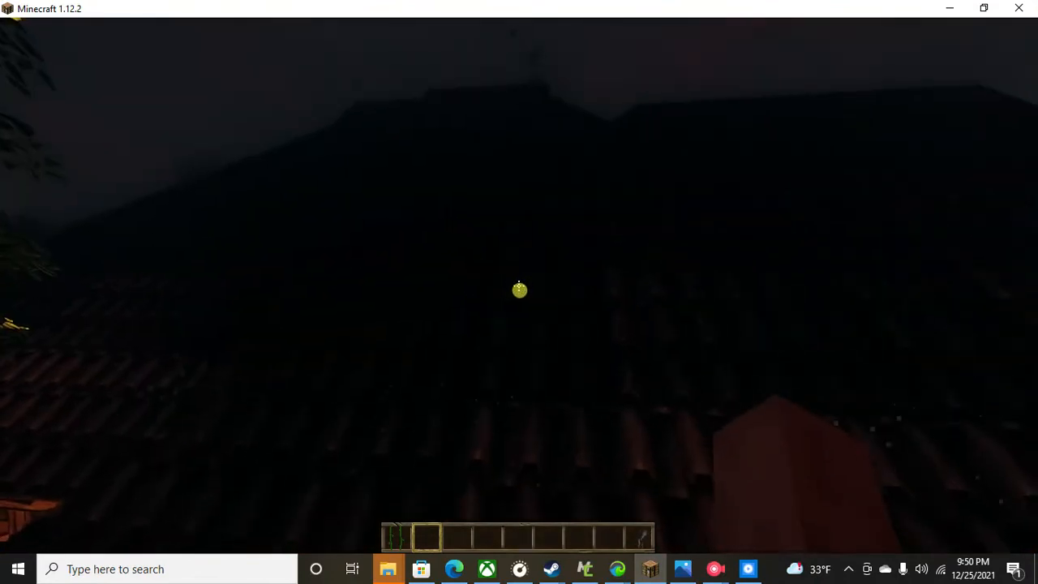